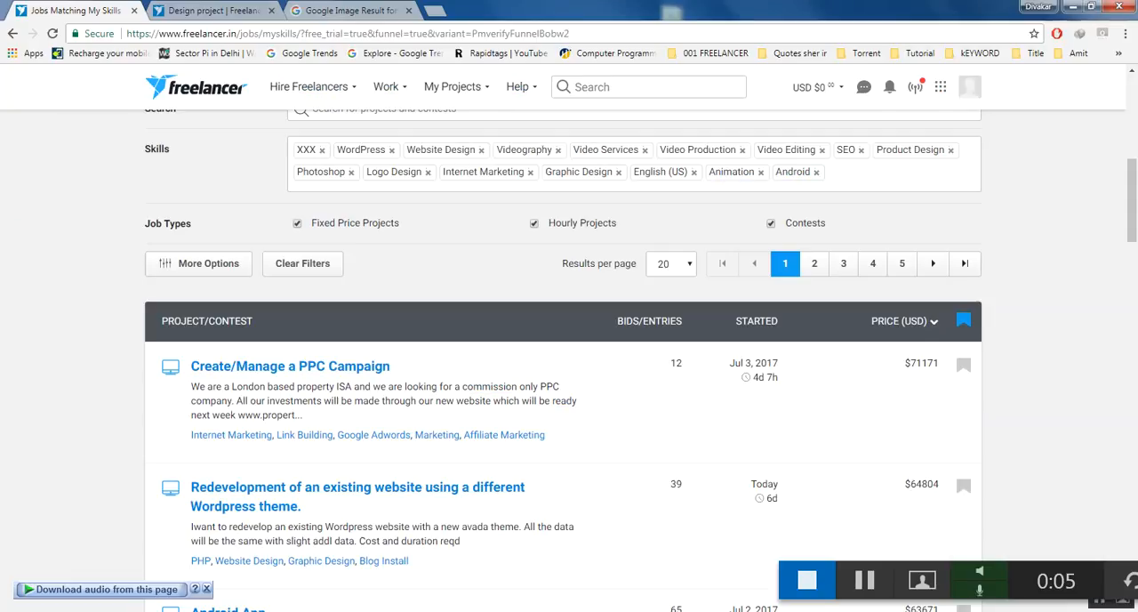
mouse_move(832, 413)
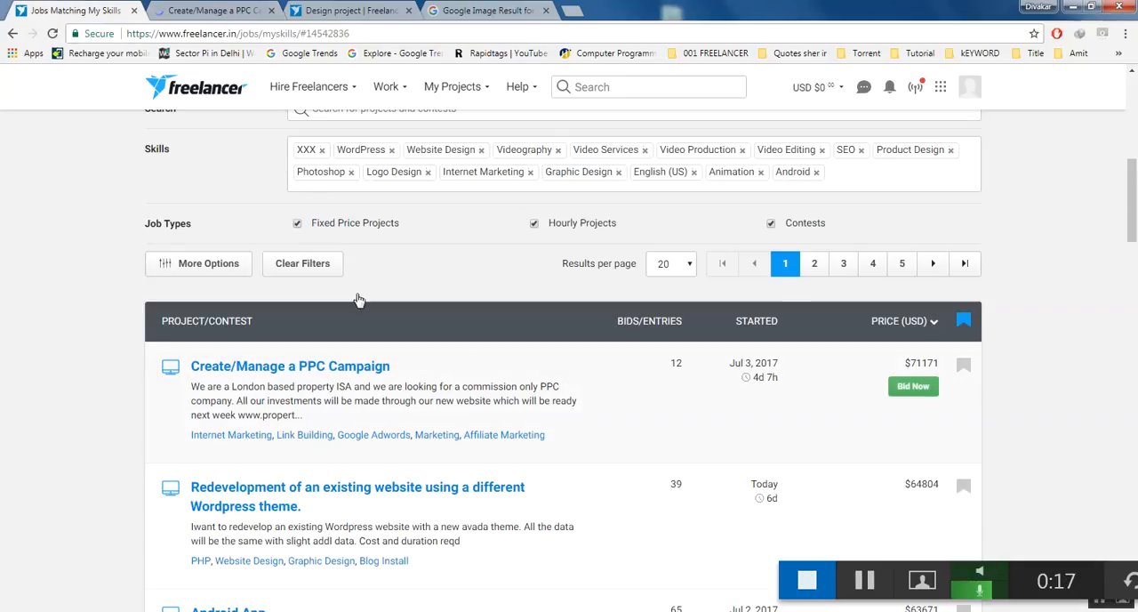
- Open the 'Create/Manage a PPC Campaign' project page from the job listings
left_click(288, 364)
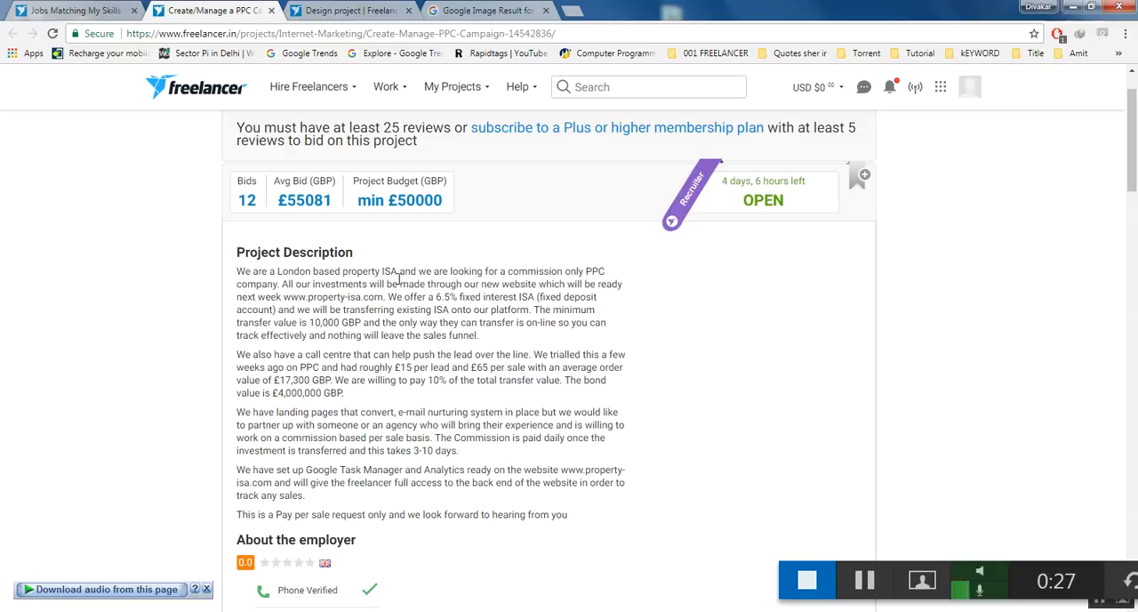
mouse_move(496, 270)
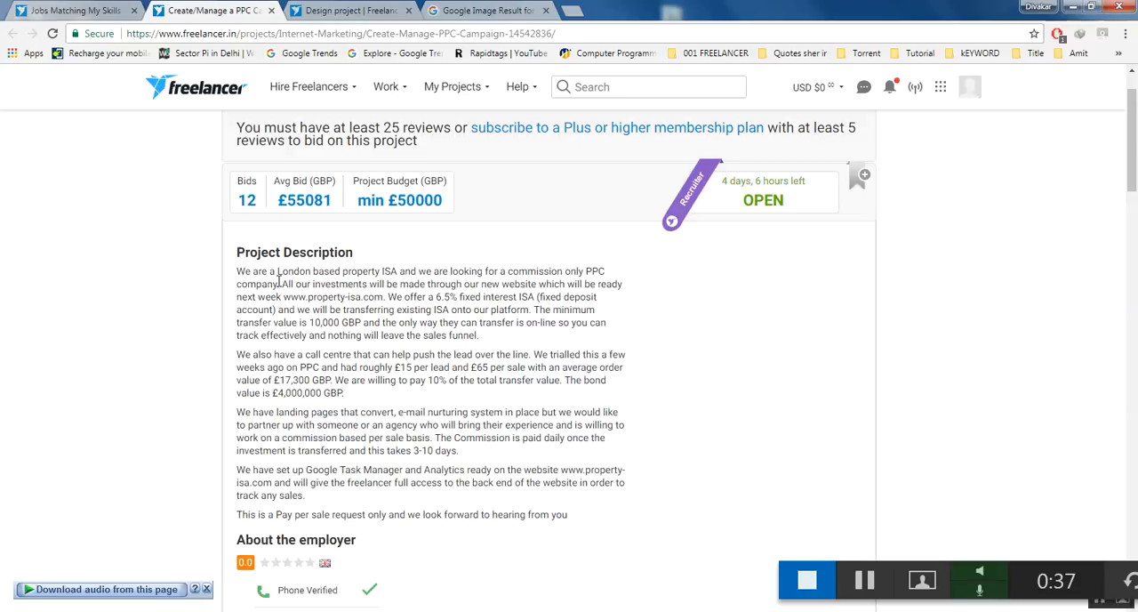
mouse_move(278, 295)
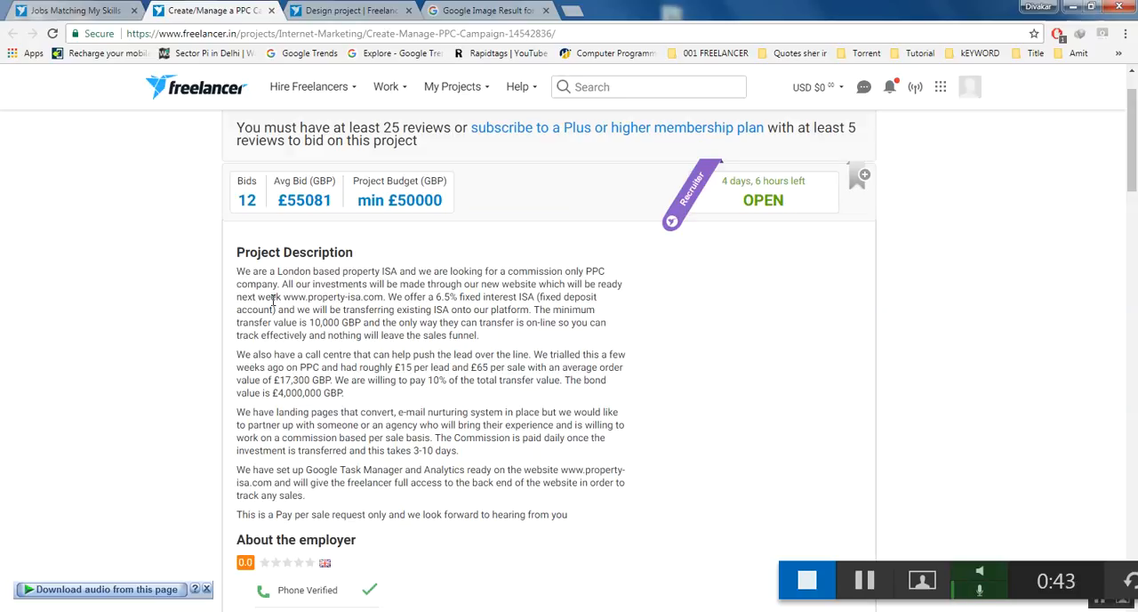
mouse_move(350, 295)
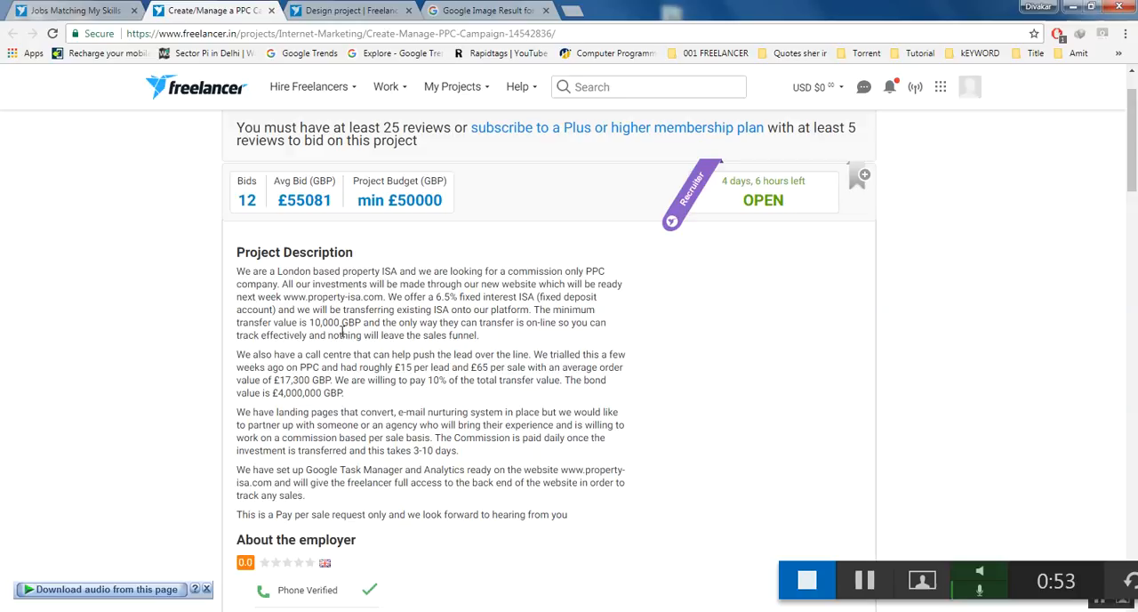
mouse_move(462, 309)
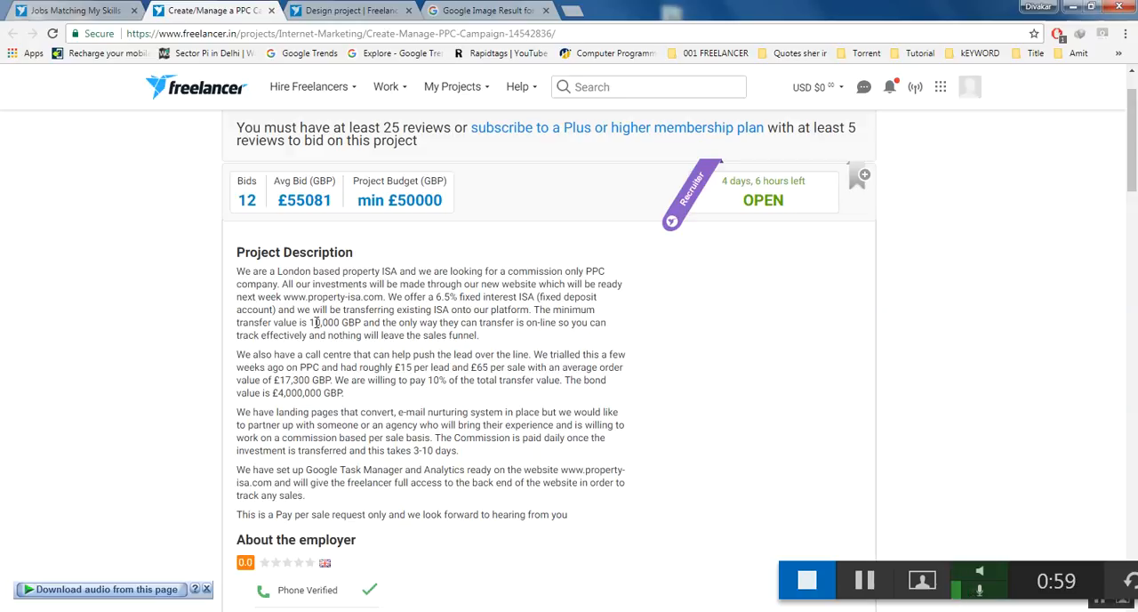
mouse_move(390, 317)
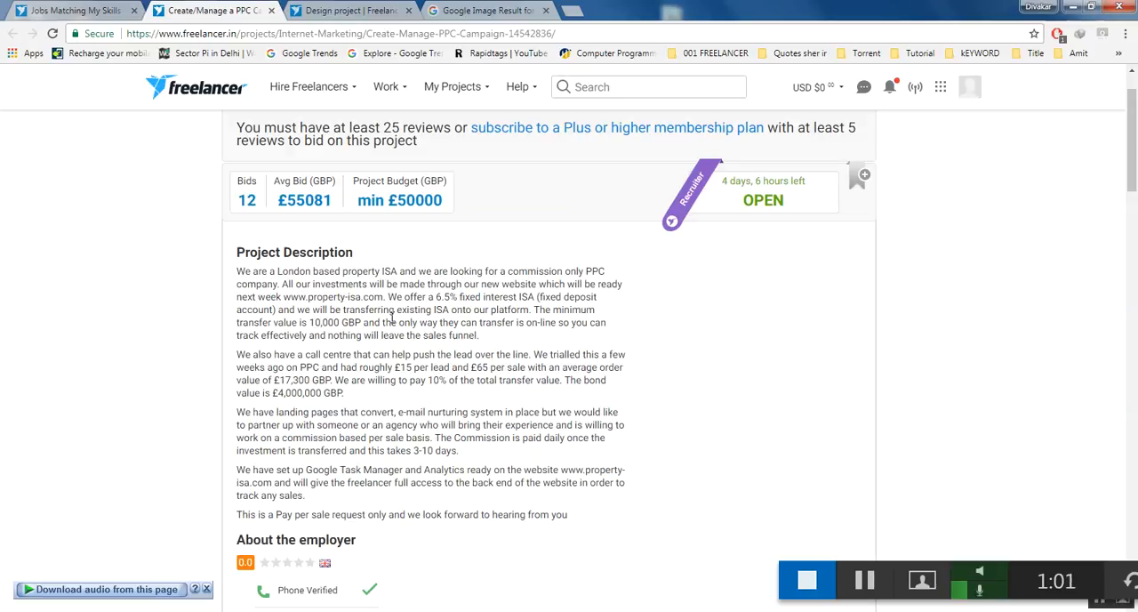
mouse_move(420, 323)
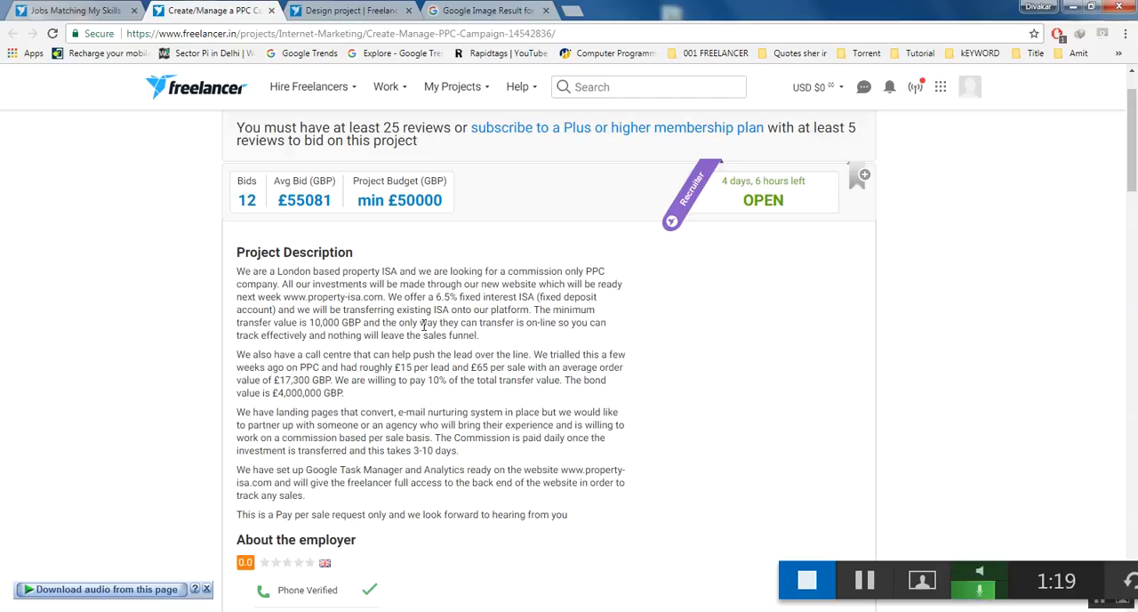
scroll("down", 3)
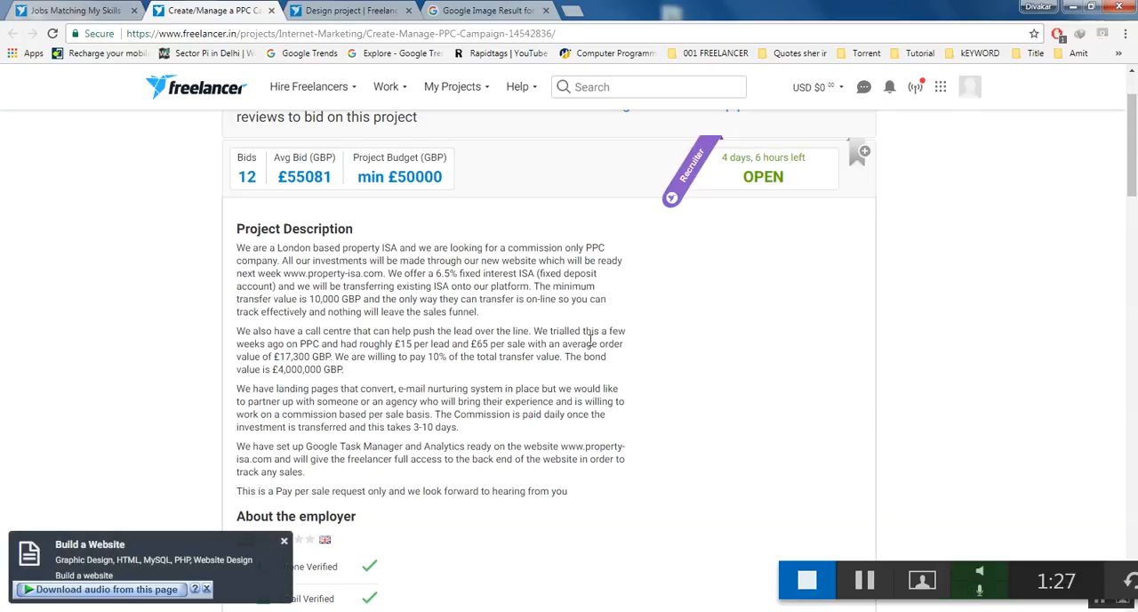
mouse_move(626, 349)
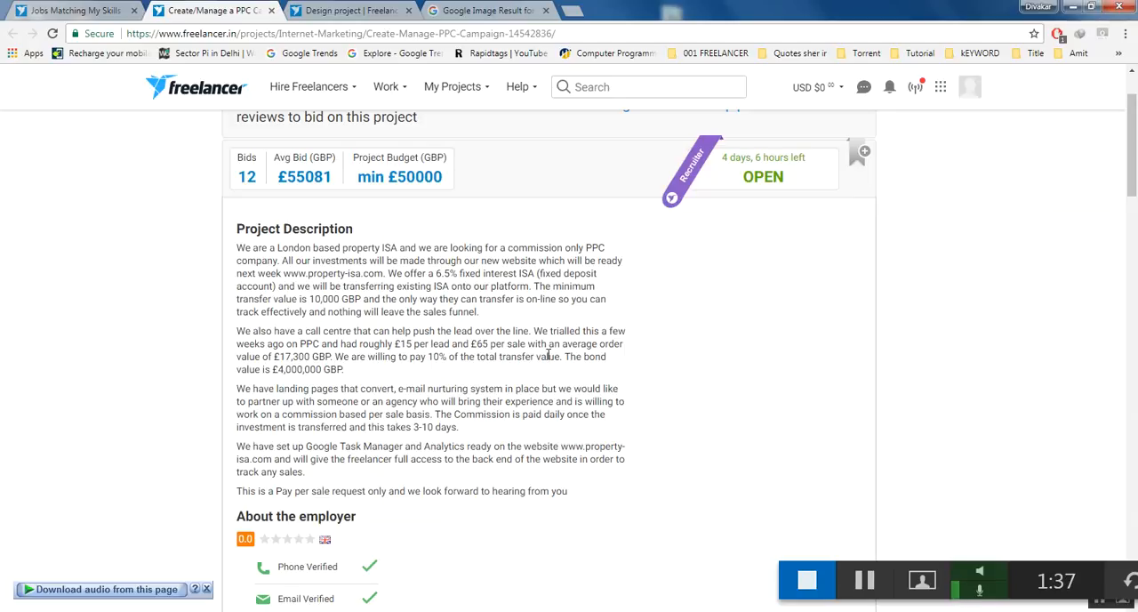
mouse_move(288, 385)
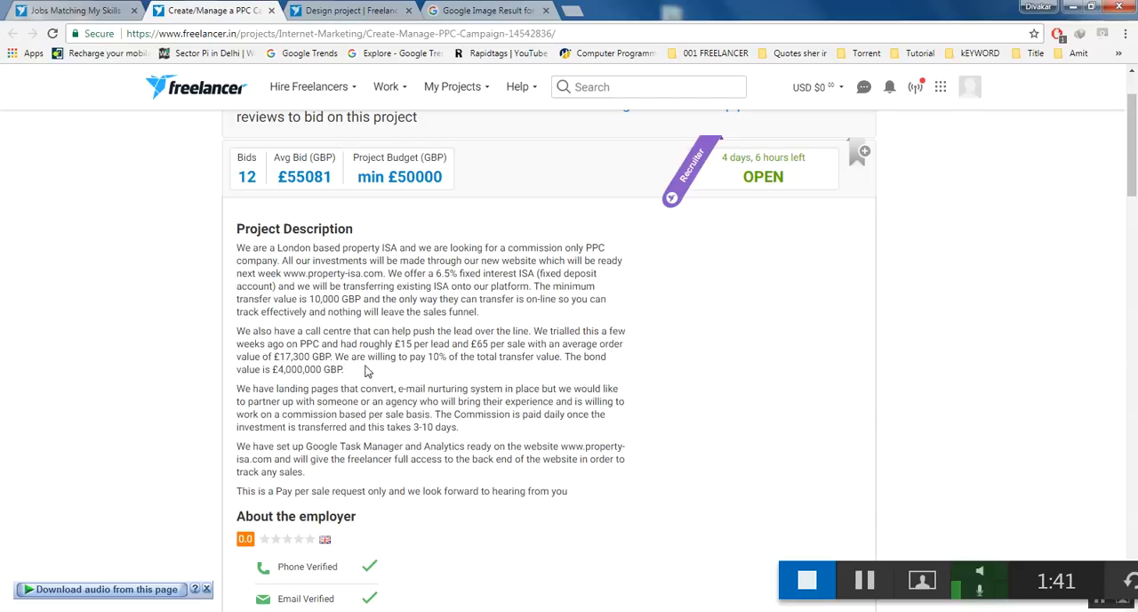
mouse_move(463, 377)
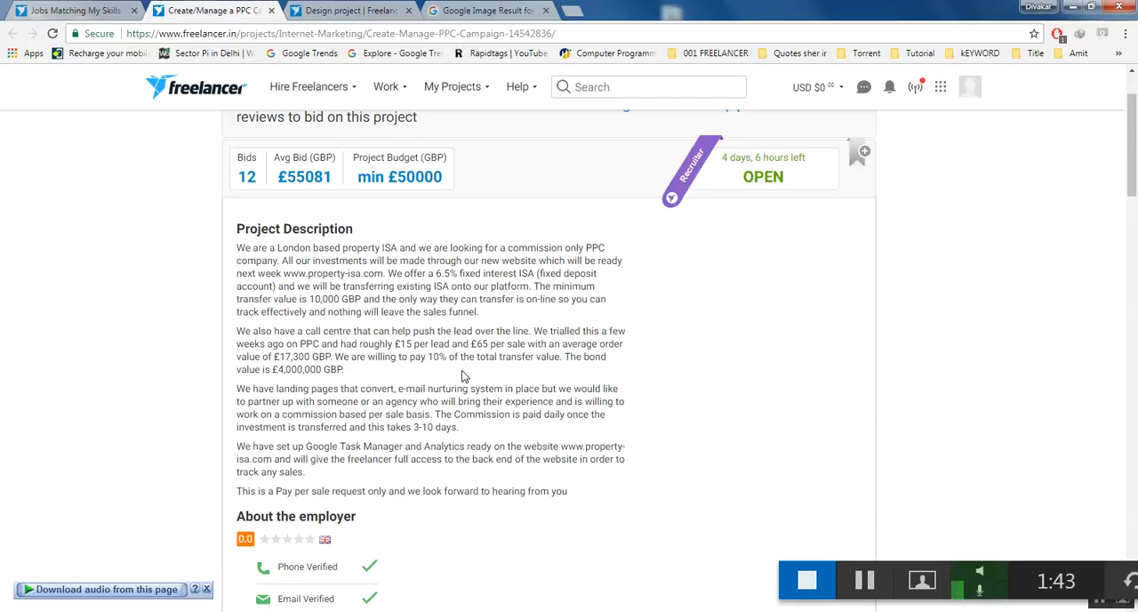
mouse_move(573, 370)
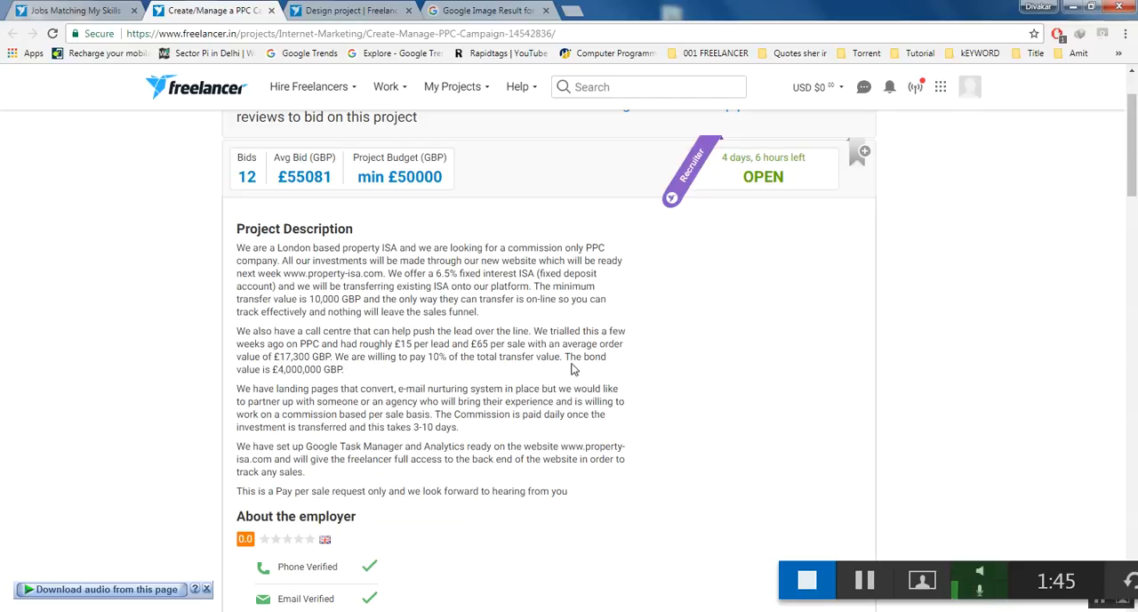
scroll("down", 3)
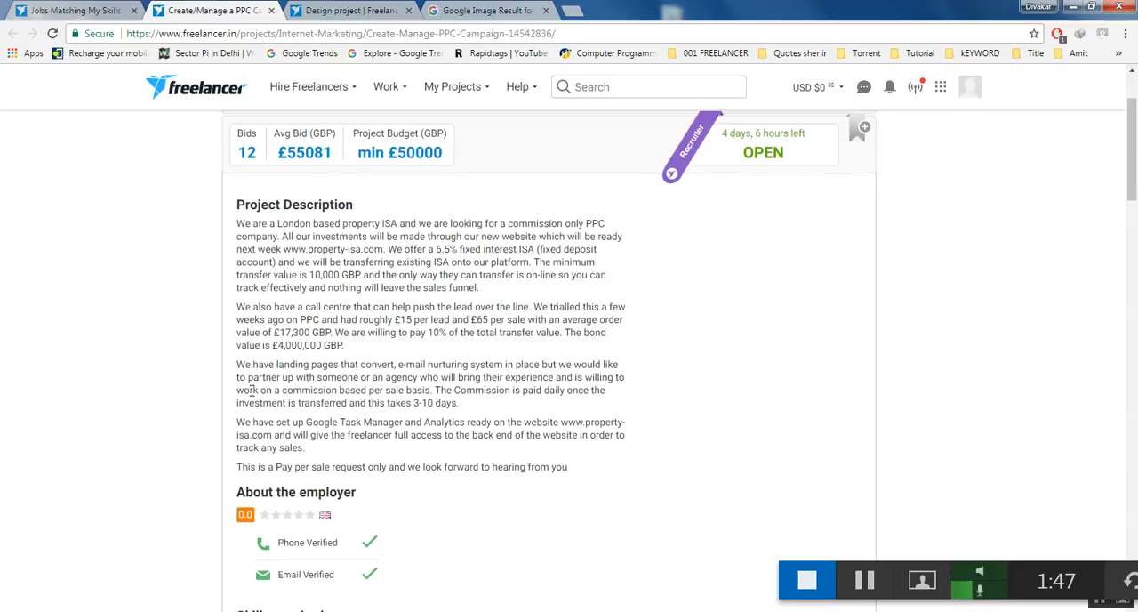
scroll("down", 3)
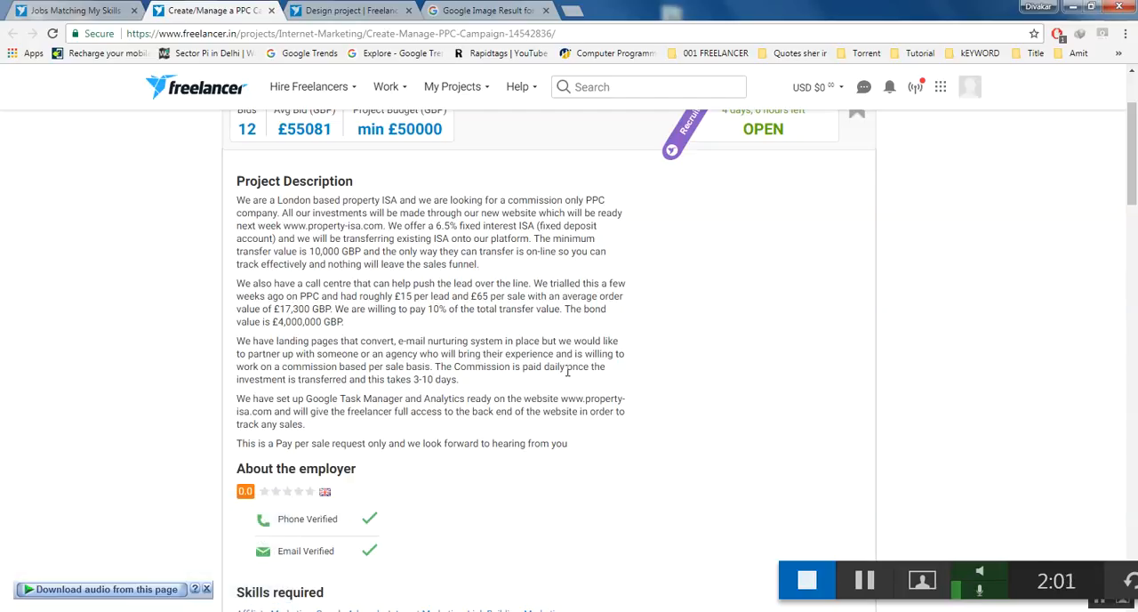
mouse_move(234, 397)
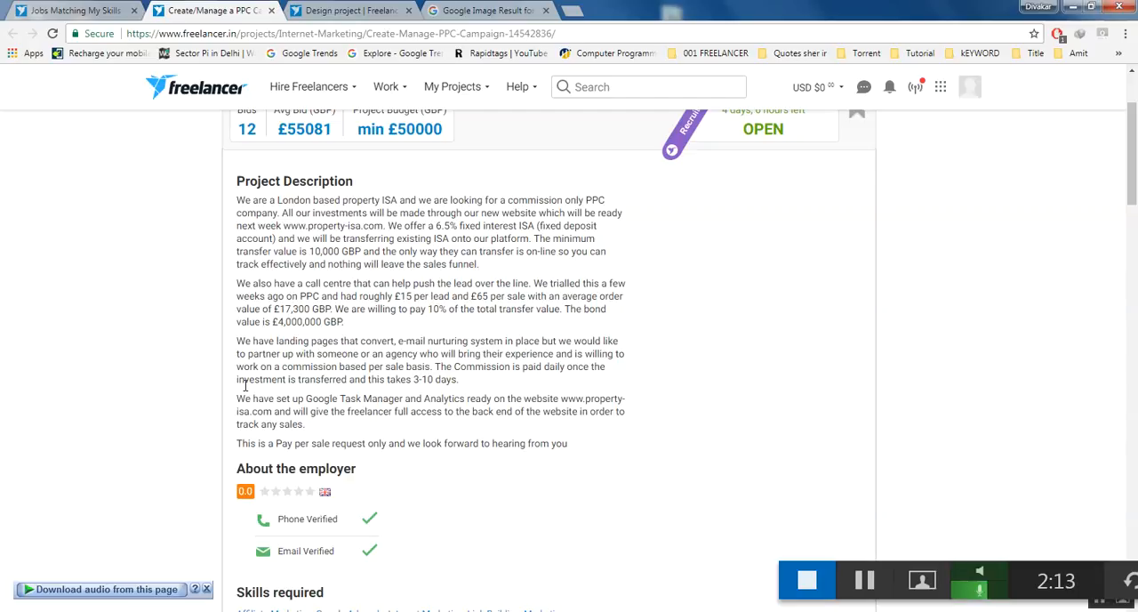
scroll("down", 3)
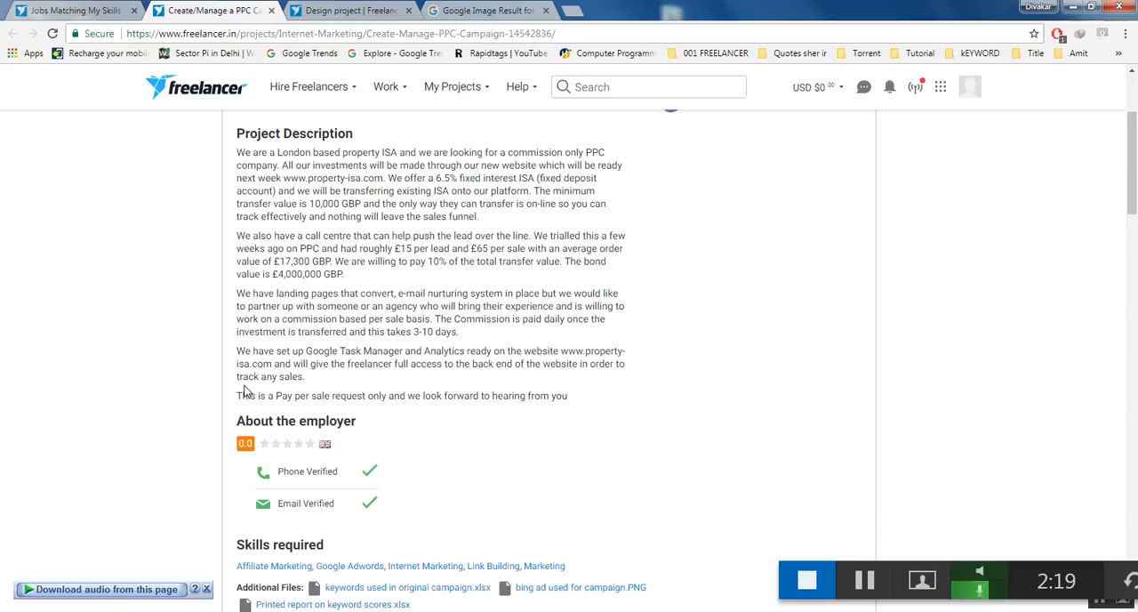
mouse_move(270, 377)
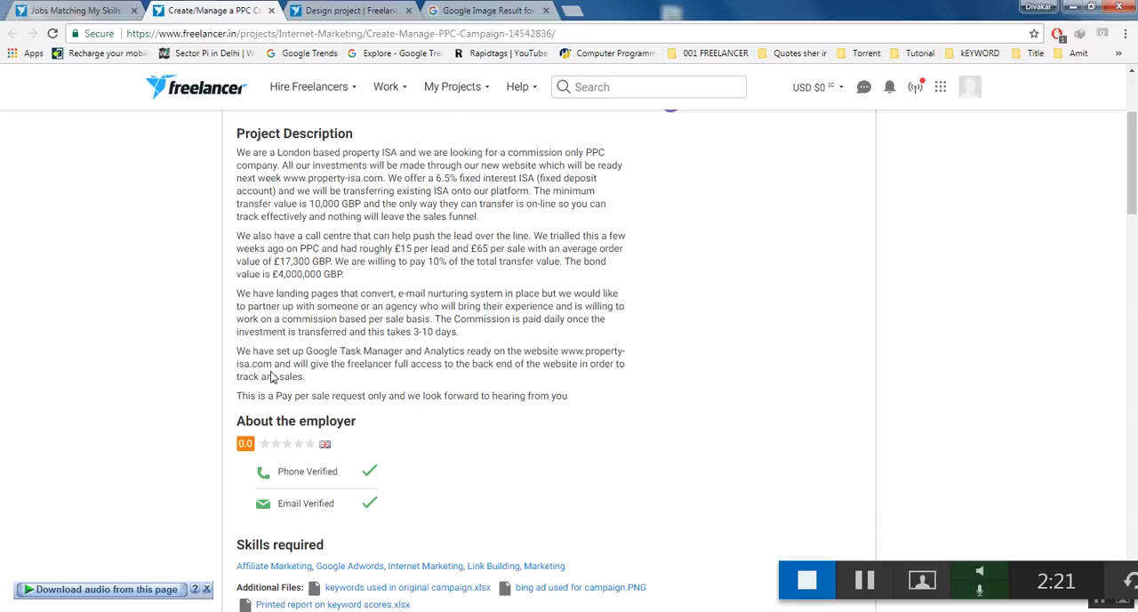
mouse_move(352, 385)
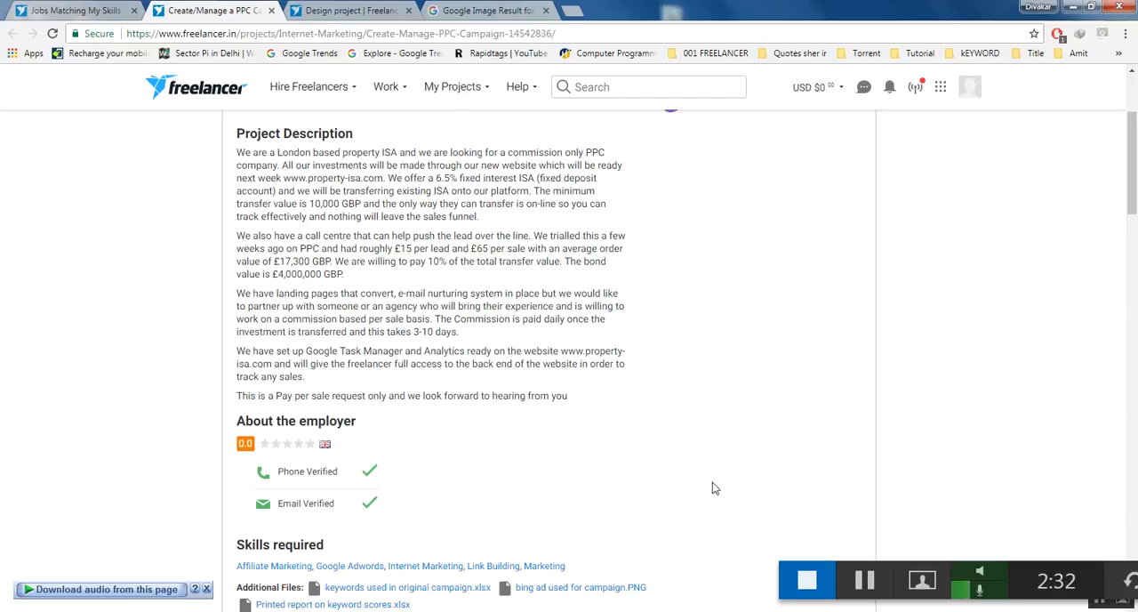
mouse_move(847, 491)
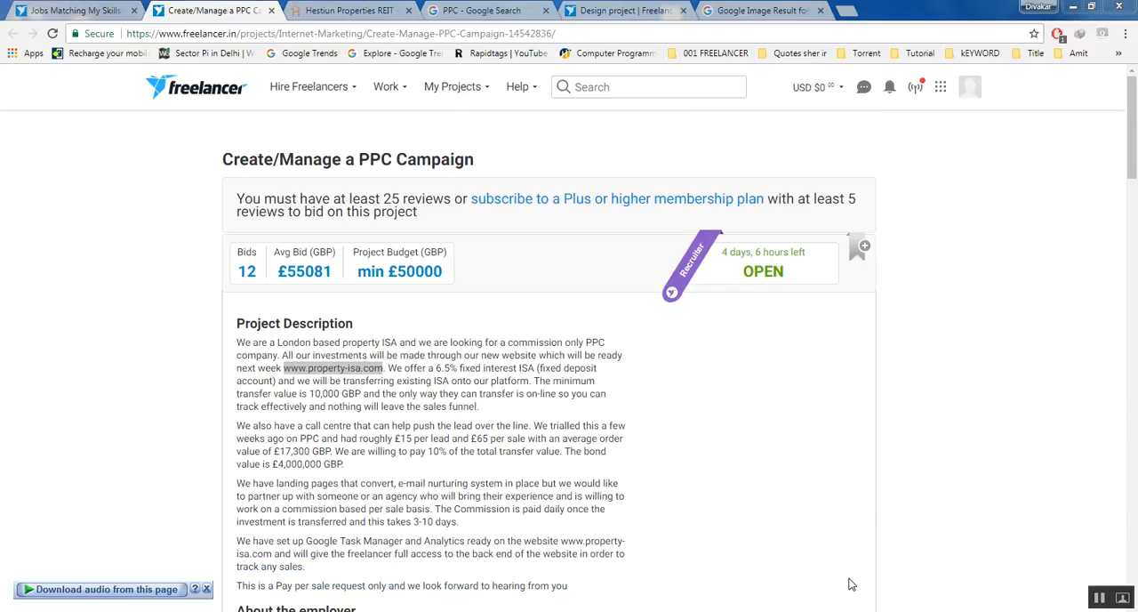
mouse_move(327, 275)
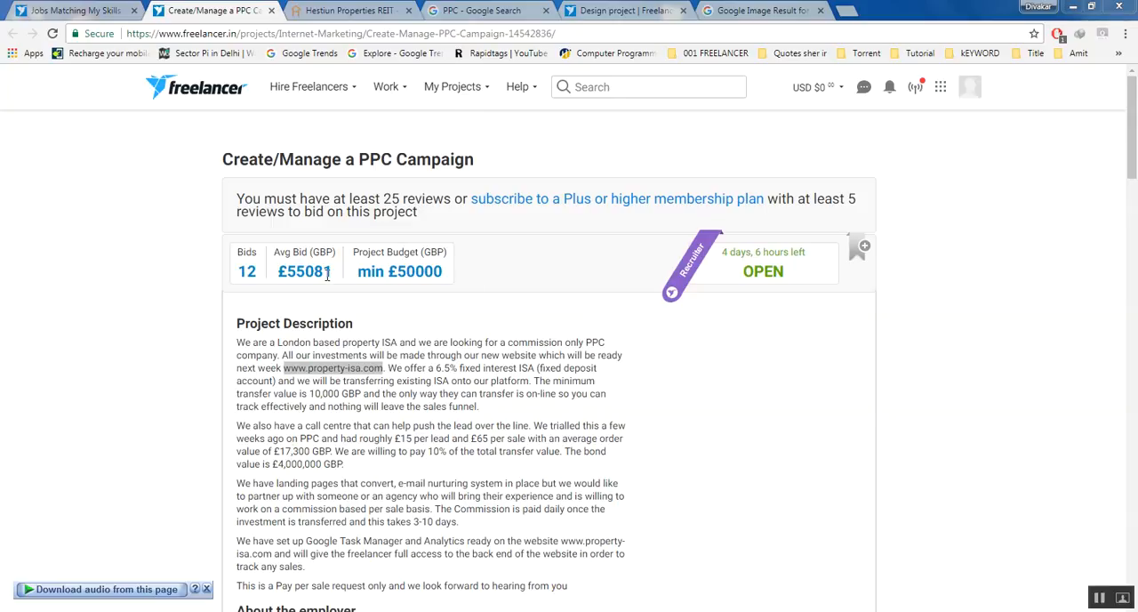
mouse_move(334, 289)
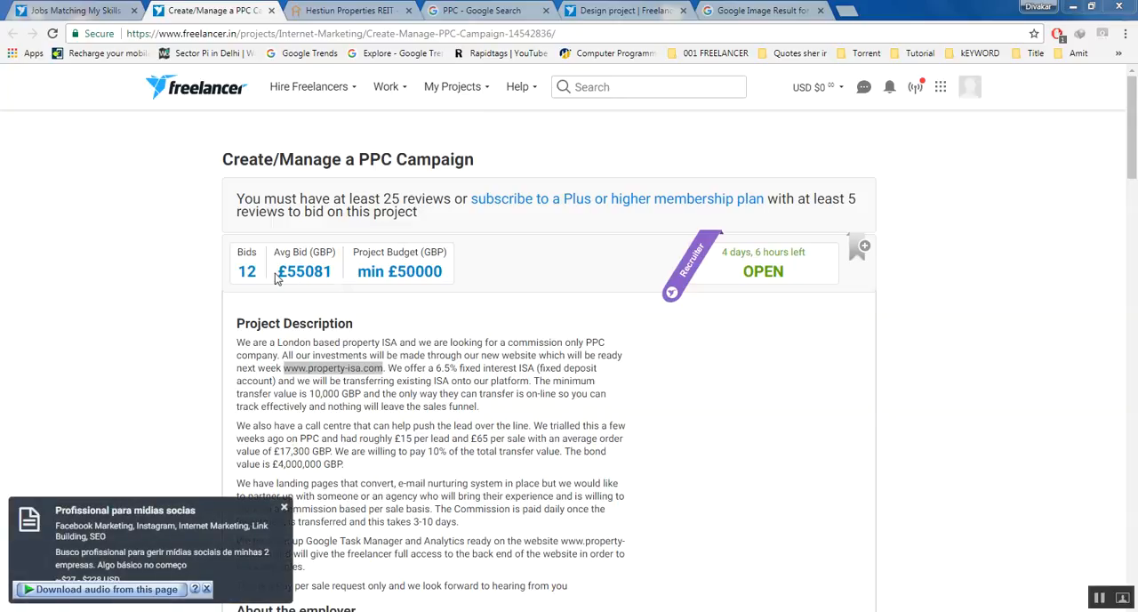
mouse_move(281, 277)
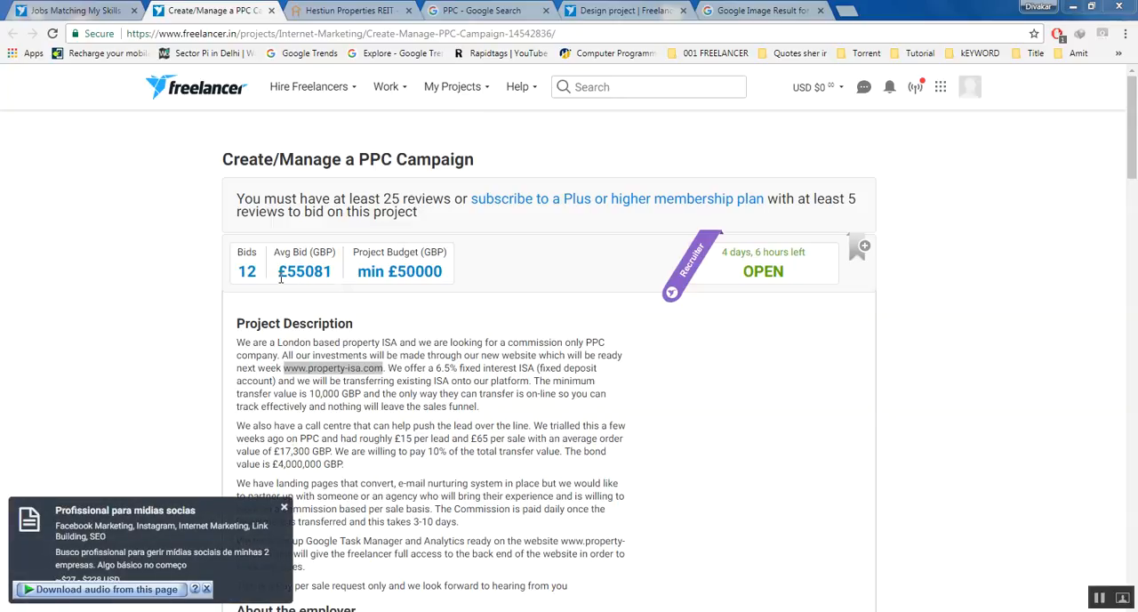